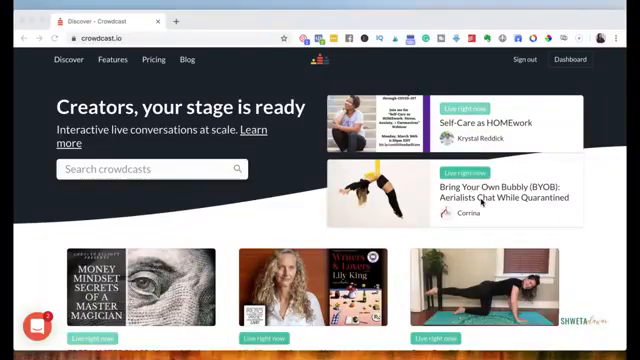
mouse_move(260, 172)
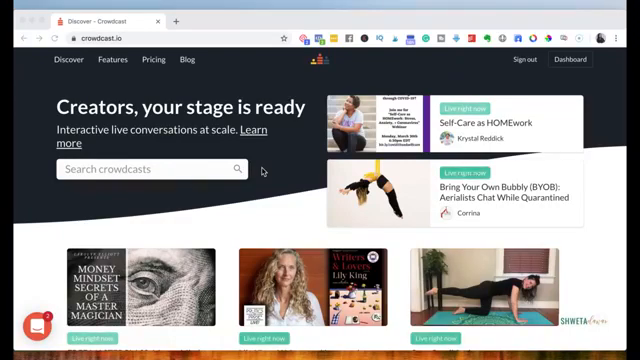
mouse_move(22, 96)
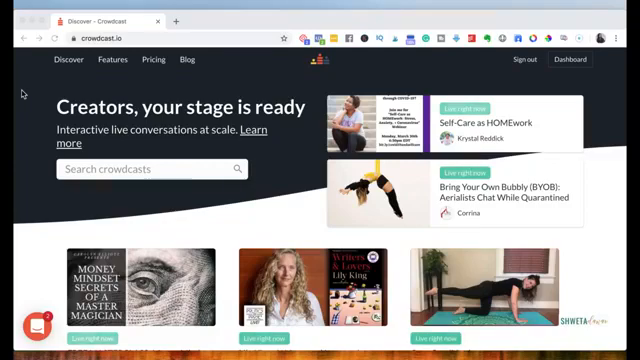
mouse_move(144, 68)
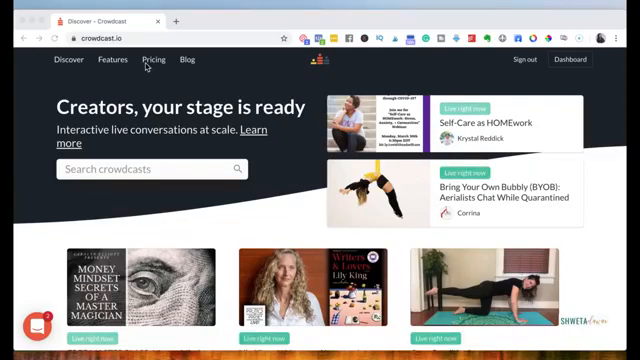
mouse_move(152, 60)
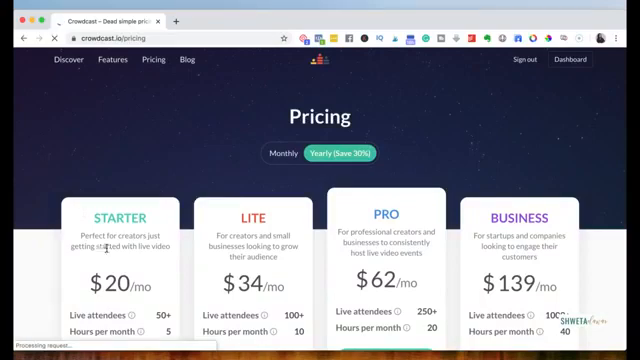
Scroll through the Starter, Lite, Pro and Business plan cards and their feature lists.
scroll(down, 3)
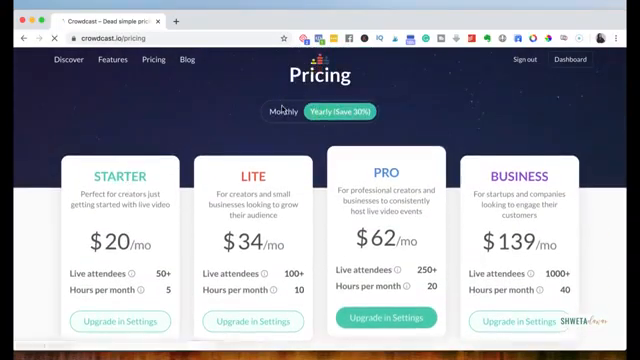
scroll(down, 3)
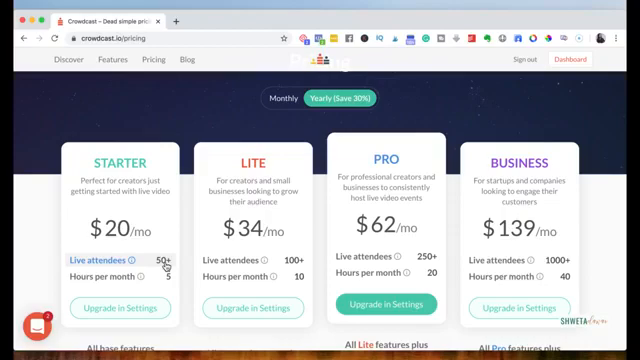
scroll(down, 3)
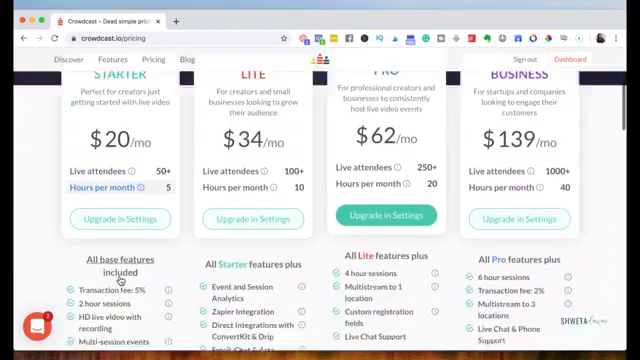
scroll(down, 3)
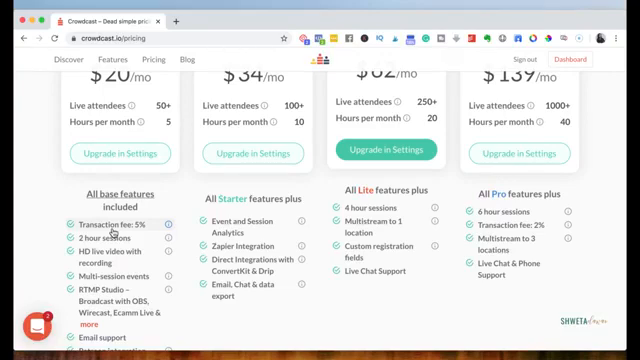
scroll(down, 3)
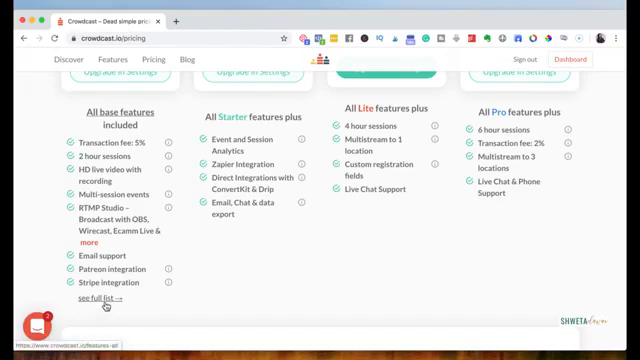
scroll(up, 3)
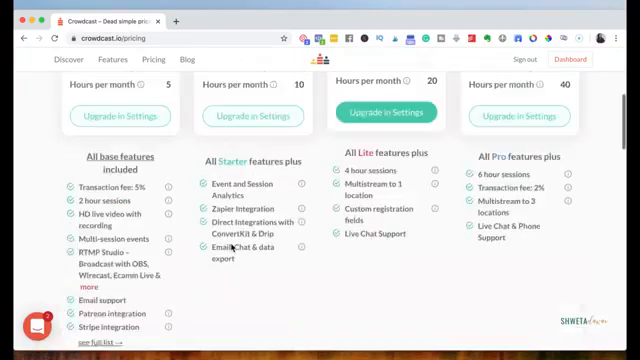
scroll(up, 3)
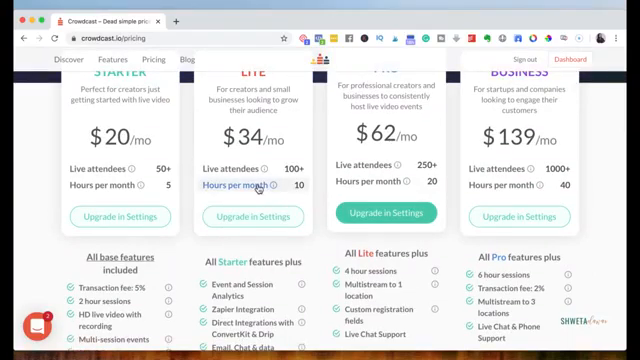
scroll(up, 3)
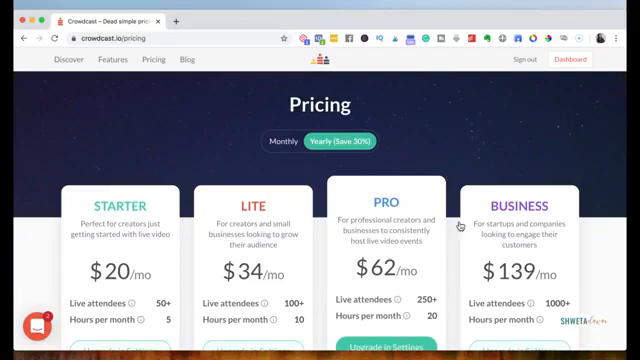
scroll(down, 3)
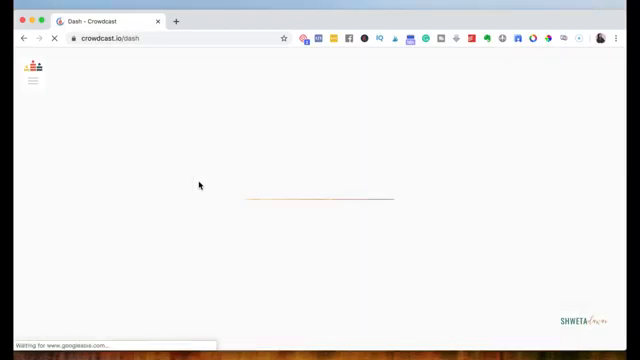
mouse_move(506, 120)
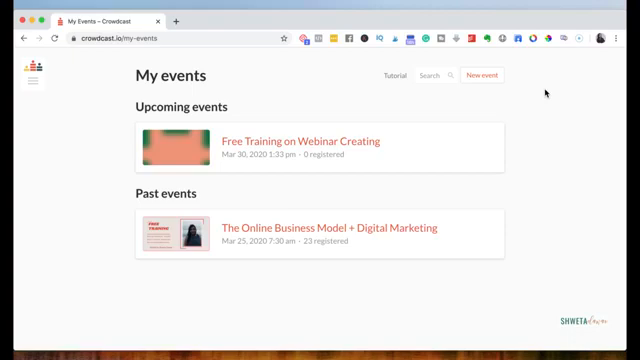
mouse_move(392, 76)
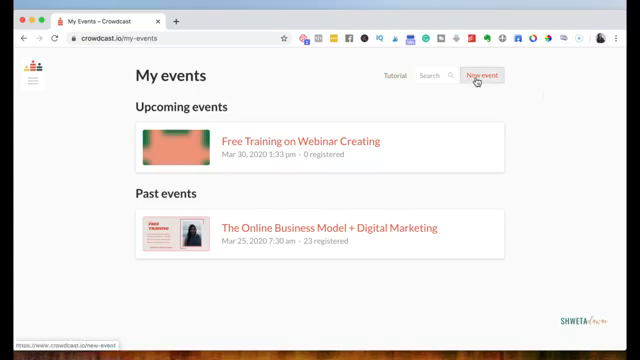
Create a new event and name it 'Free Training: Get Started with Facebook ads'.
click(478, 76)
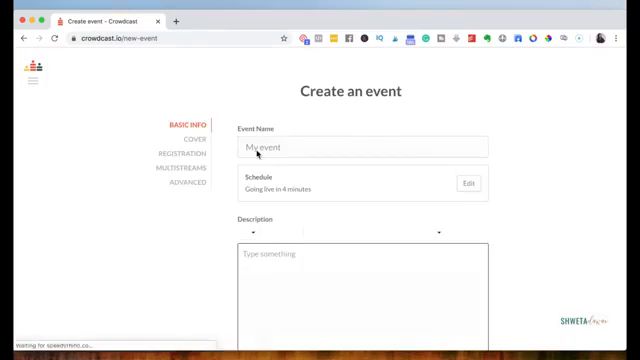
click(360, 148)
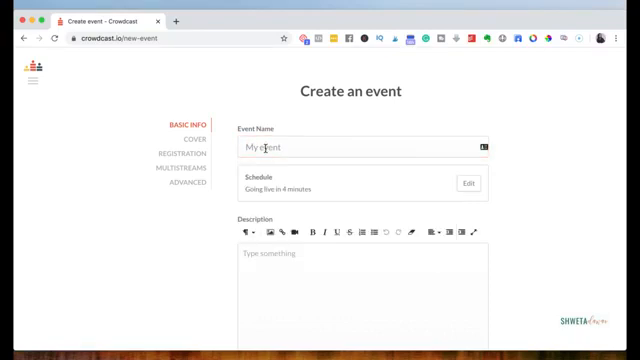
text(Free)
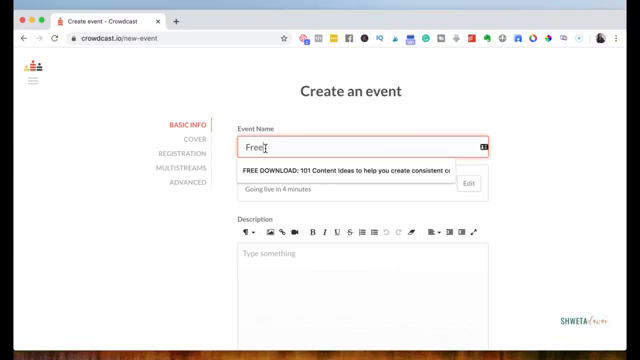
text(Training)
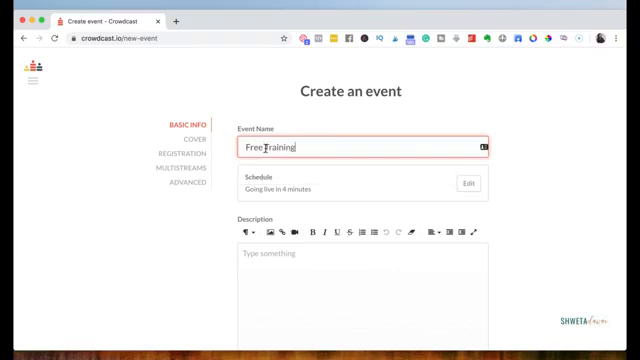
text(: Get S)
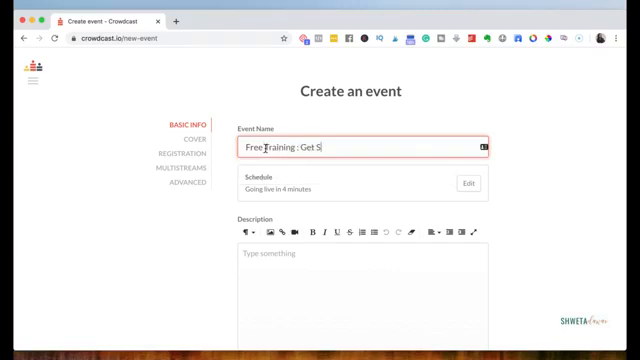
text(tarted with)
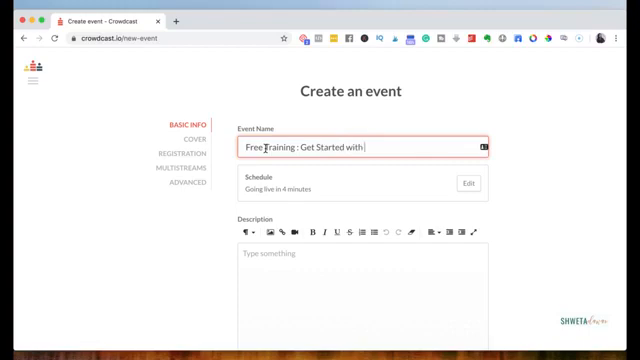
text(Facebook ads)
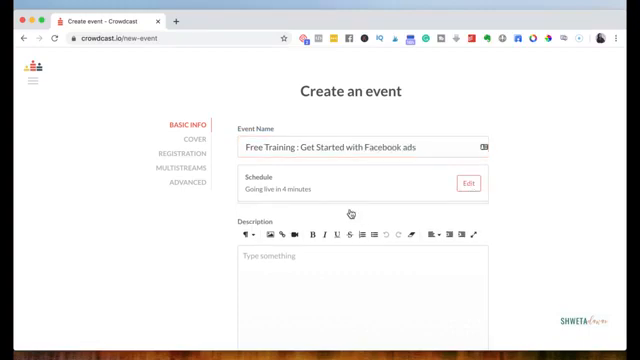
Set the schedule to a single event starting March 30, 2020 at 4:15 PM.
click(476, 186)
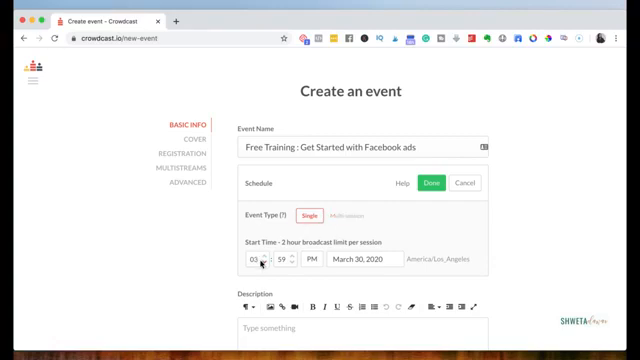
click(244, 258)
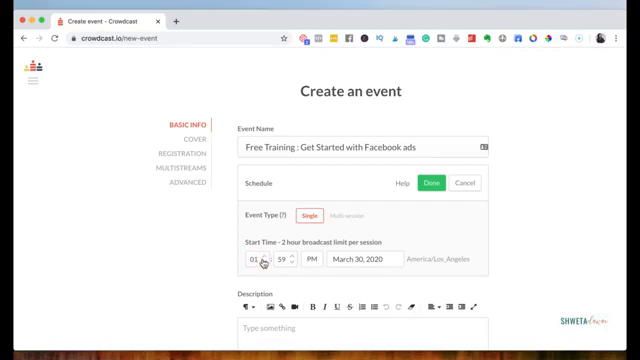
click(268, 260)
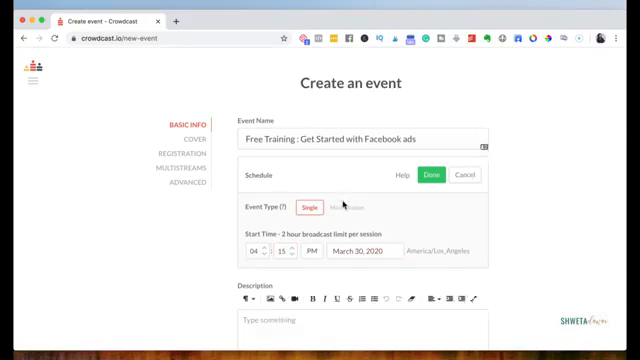
scroll(down, 3)
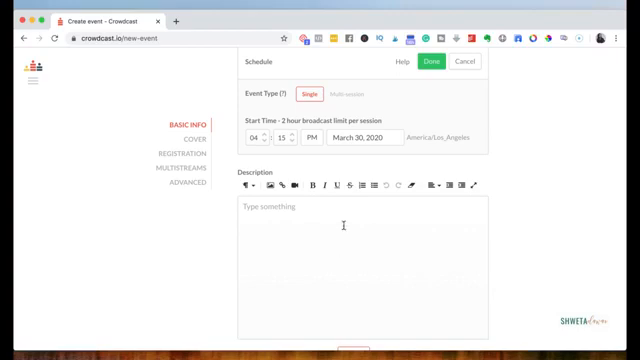
mouse_move(290, 190)
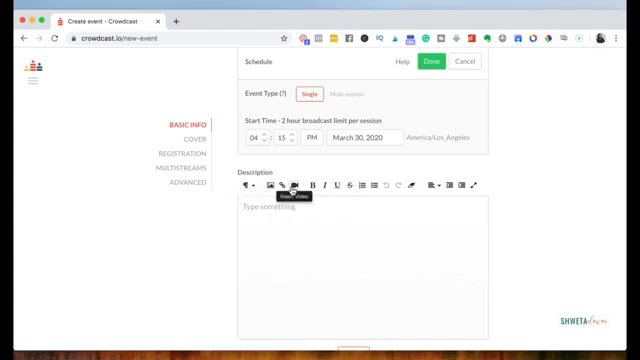
mouse_move(184, 240)
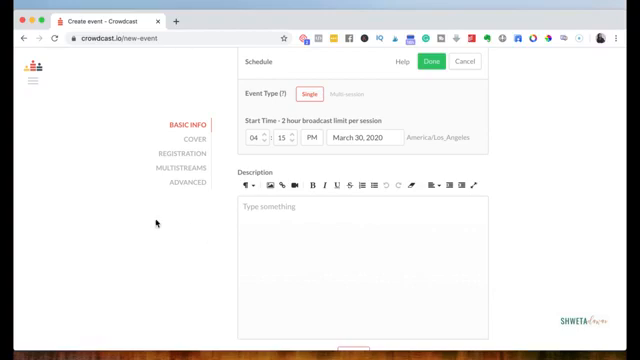
mouse_move(412, 68)
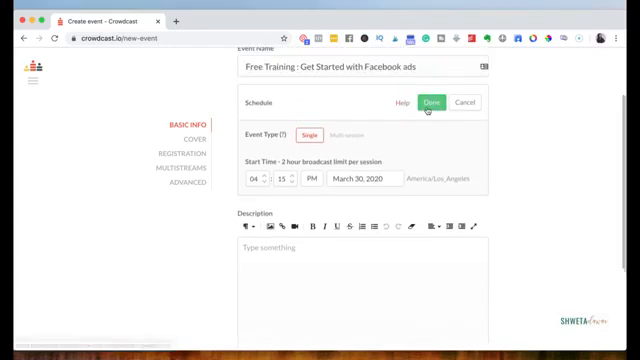
Confirm the schedule, set access to Paid at 25 USD and save the event.
click(428, 104)
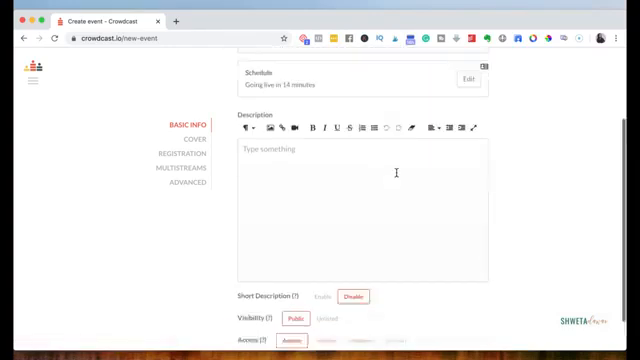
scroll(down, 3)
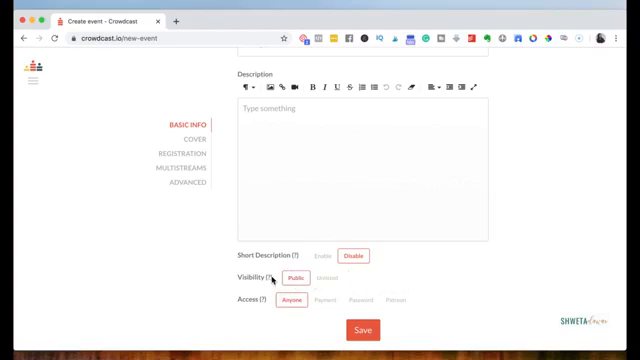
mouse_move(264, 280)
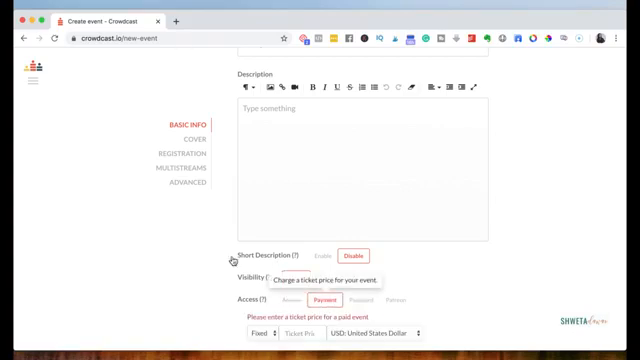
scroll(down, 3)
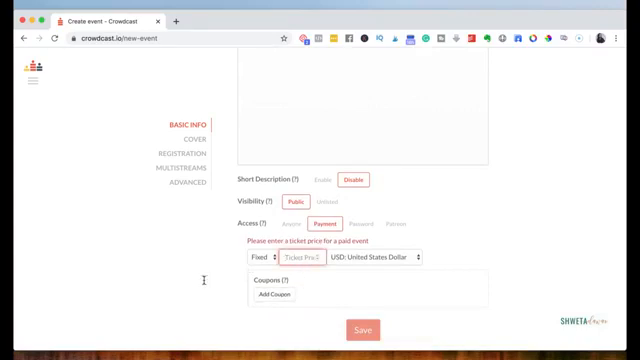
mouse_move(304, 264)
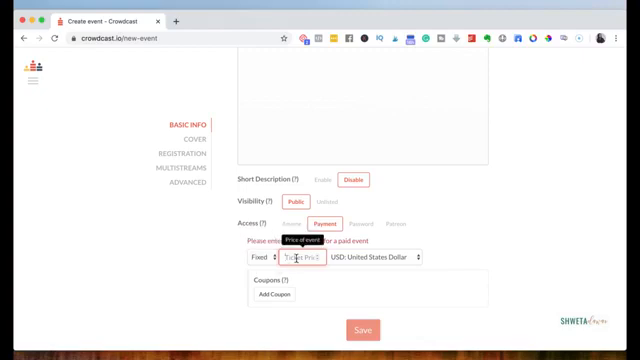
scroll(up, 3)
text(25)
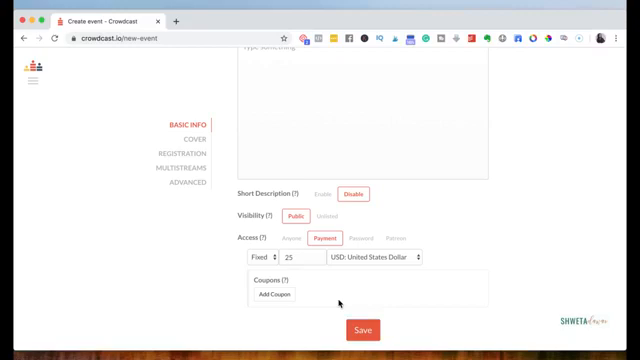
mouse_move(356, 238)
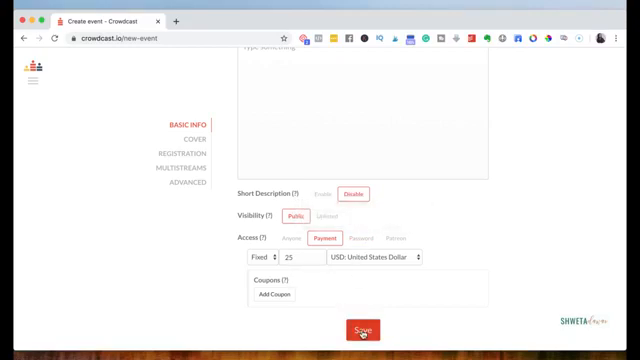
click(348, 332)
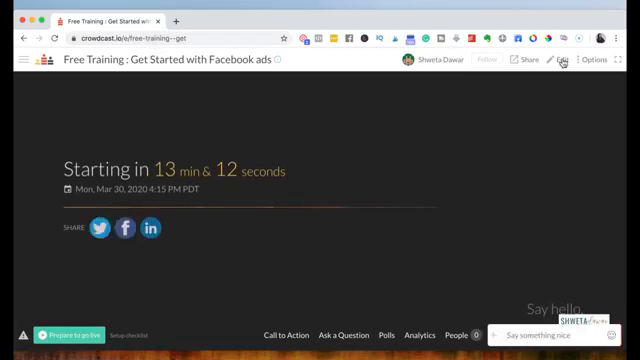
Choose the cover image from the Downloads folder and save it as the event cover.
click(564, 60)
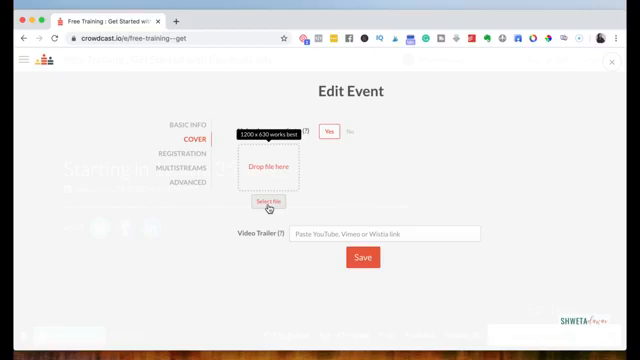
click(268, 204)
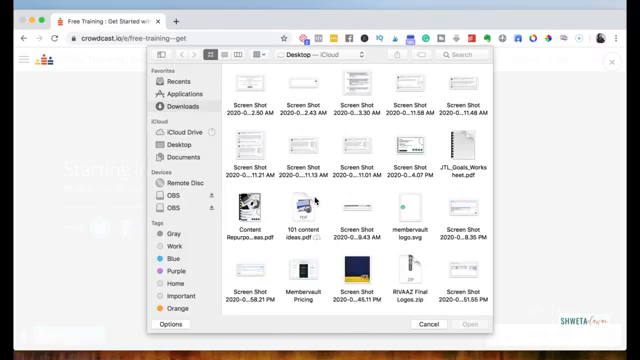
click(190, 100)
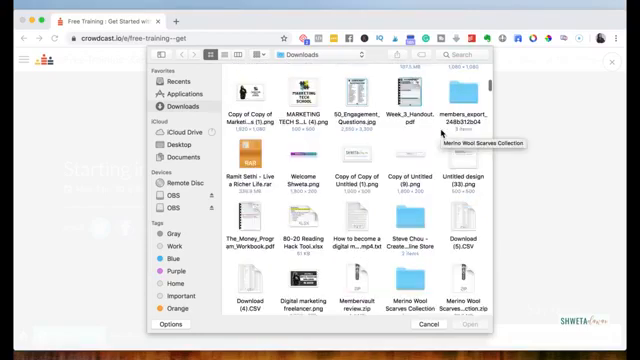
scroll(down, 3)
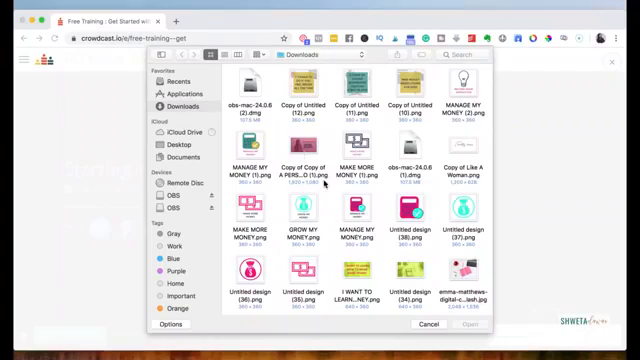
click(296, 180)
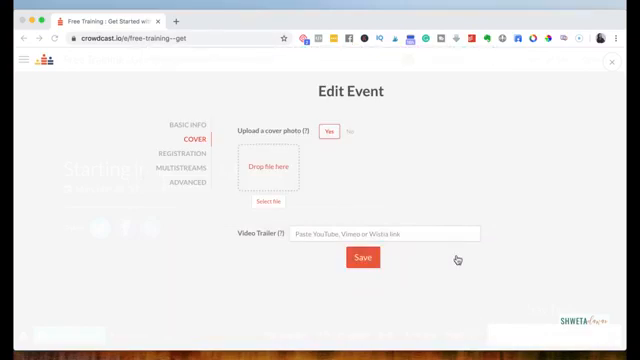
mouse_move(340, 196)
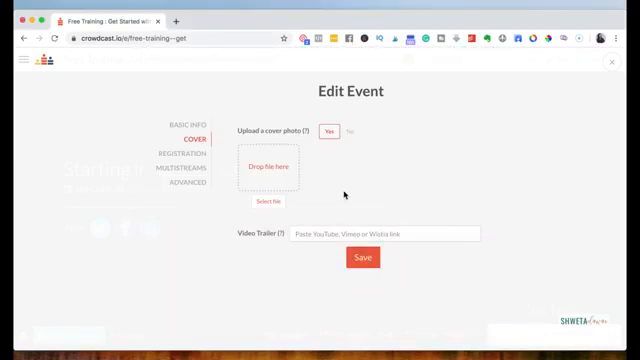
click(260, 204)
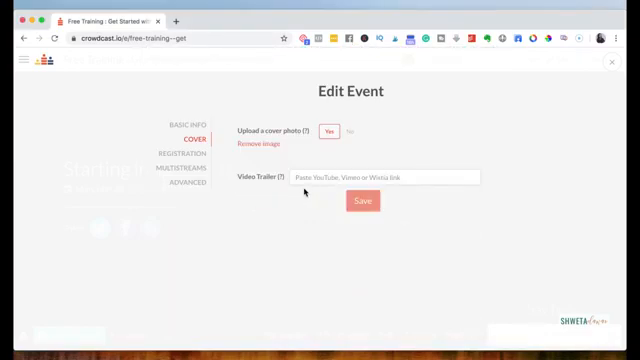
Review the registration fields, save the event so the cover shows, then return to editing.
click(332, 132)
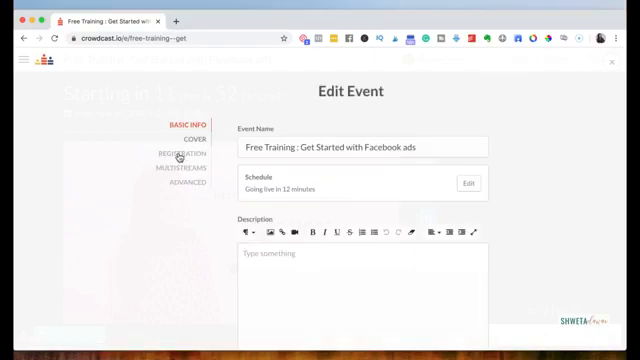
click(176, 152)
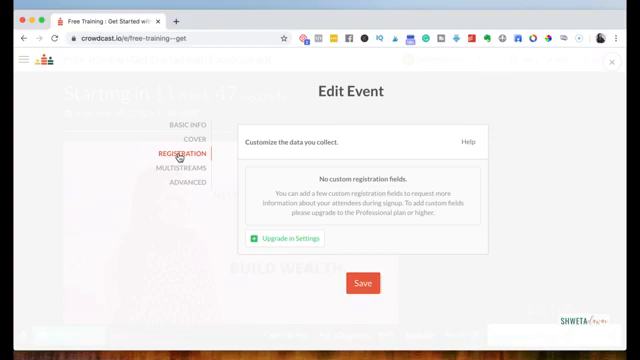
mouse_move(304, 148)
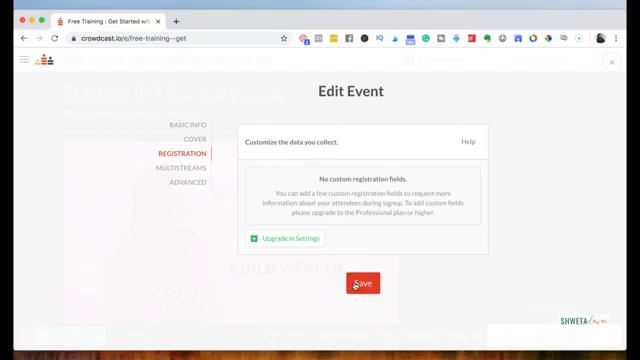
click(362, 280)
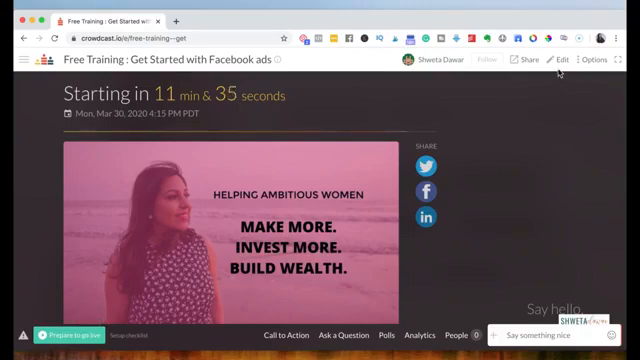
click(544, 58)
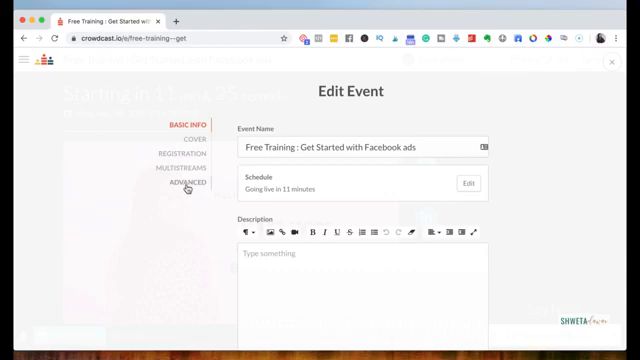
Review the advanced toggles for contributions, emails and attendees, and save them.
click(184, 184)
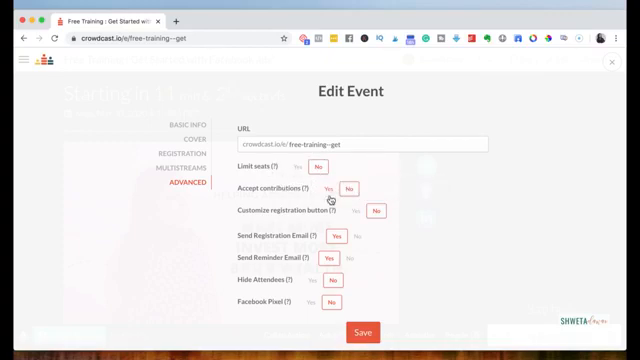
click(336, 192)
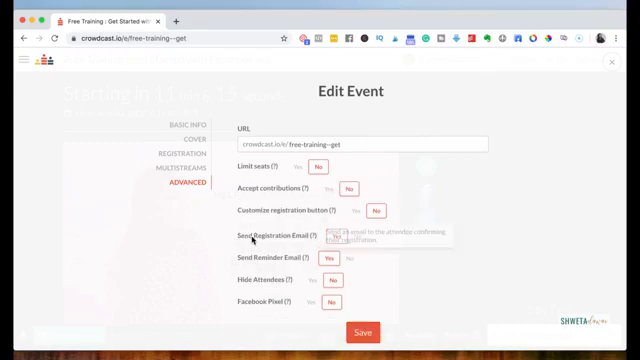
mouse_move(300, 240)
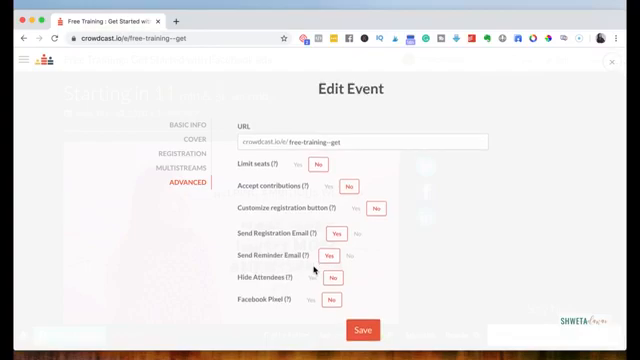
mouse_move(308, 302)
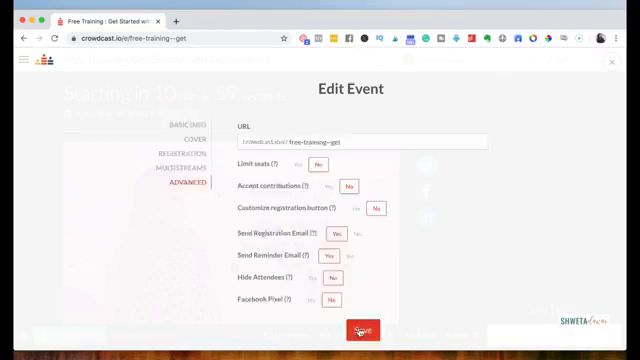
click(362, 332)
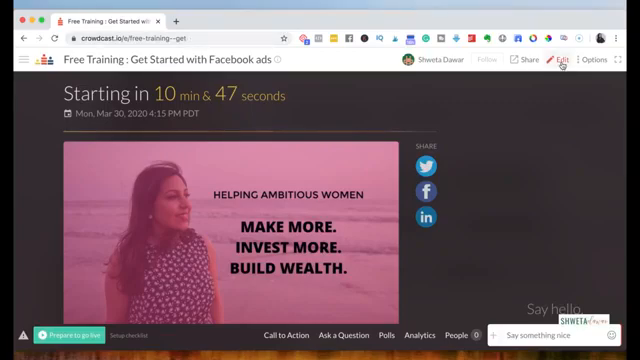
Shorten the event link to free-training-ads, check the advanced settings and save.
click(556, 60)
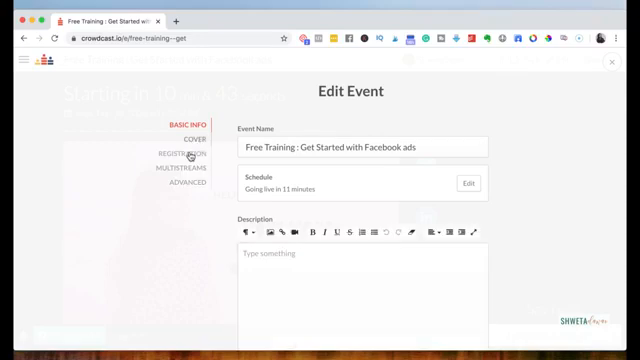
click(196, 136)
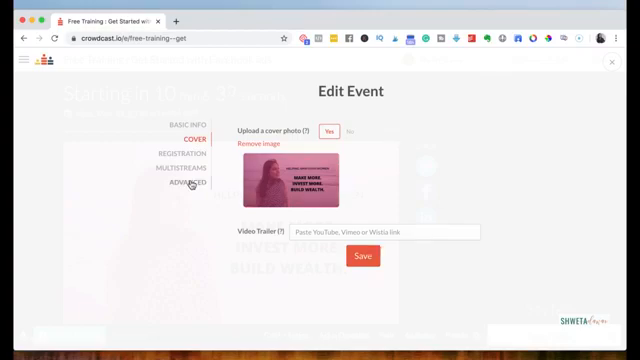
click(170, 184)
text(free-training-ads)
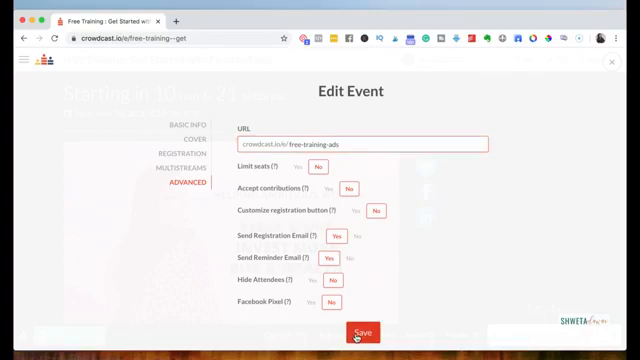
click(372, 332)
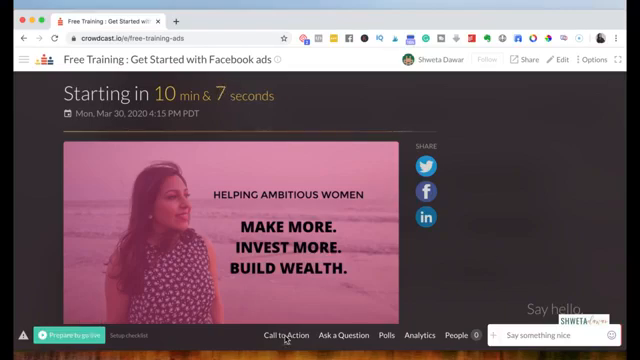
Start a new poll asking 'Have you run facebook ads before?'.
click(280, 336)
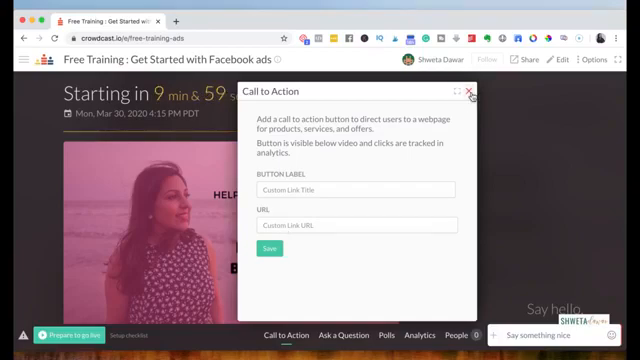
click(380, 336)
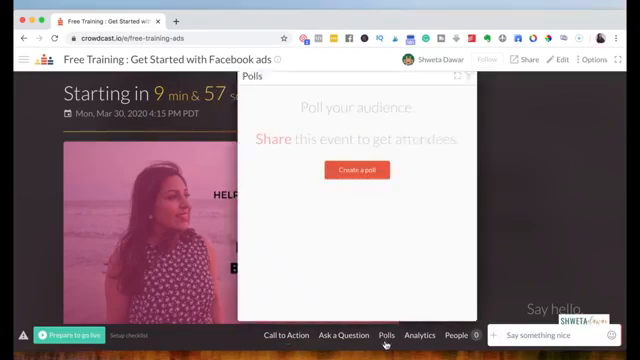
click(366, 168)
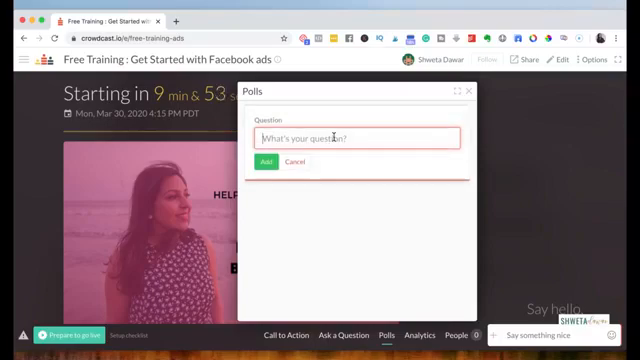
text(H)
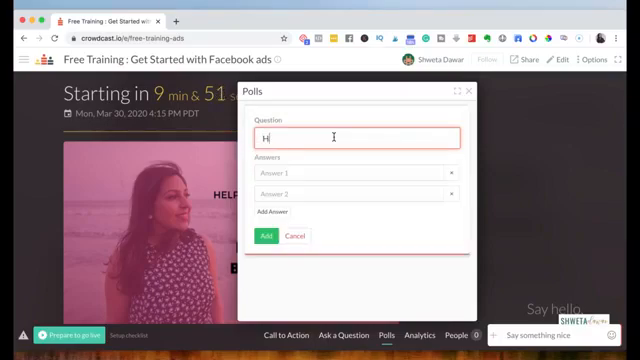
text(ave you run f)
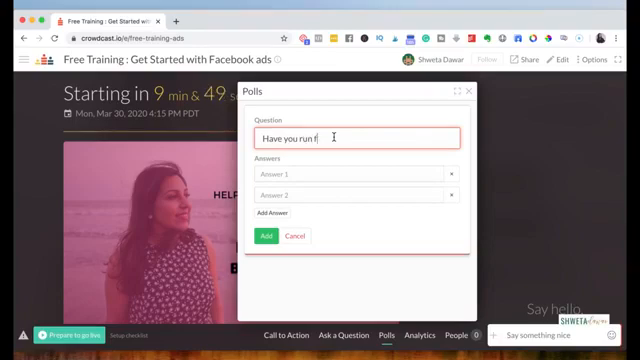
text(acebook ads b)
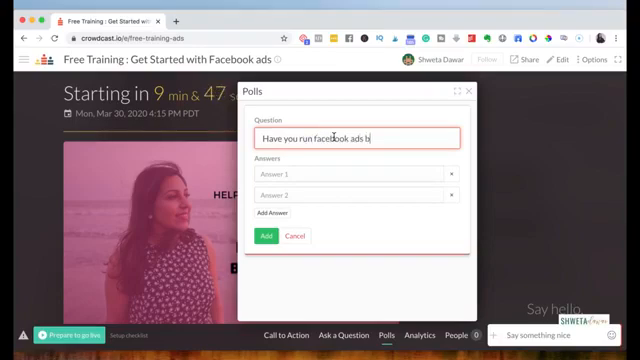
Add Yes and No as the answers, create the poll and close the panel.
click(356, 170)
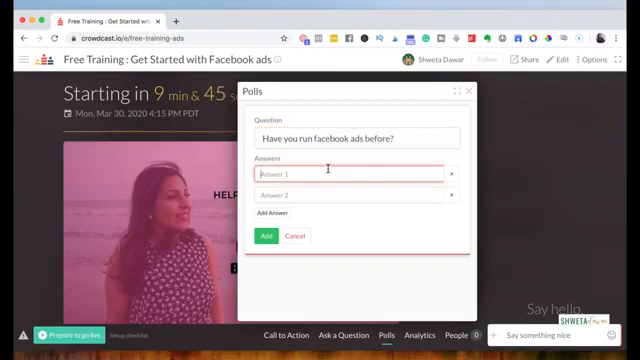
text(Yes)
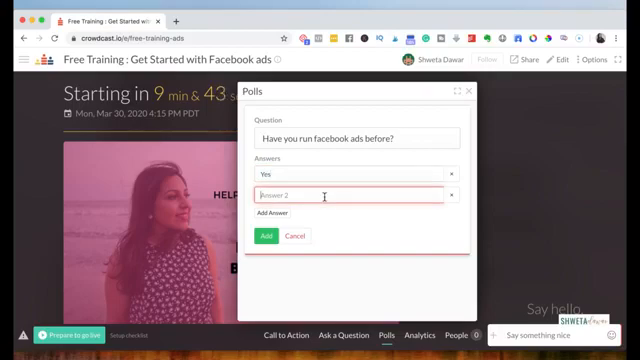
text(No)
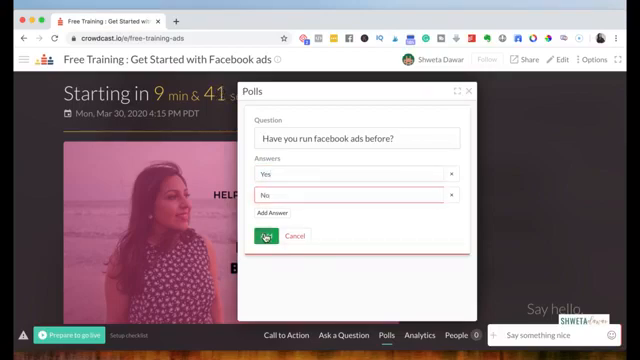
click(264, 236)
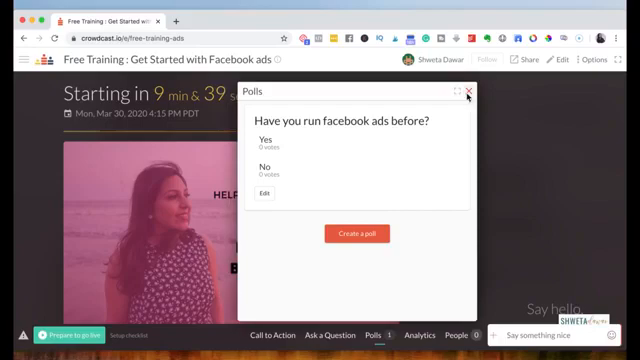
click(468, 92)
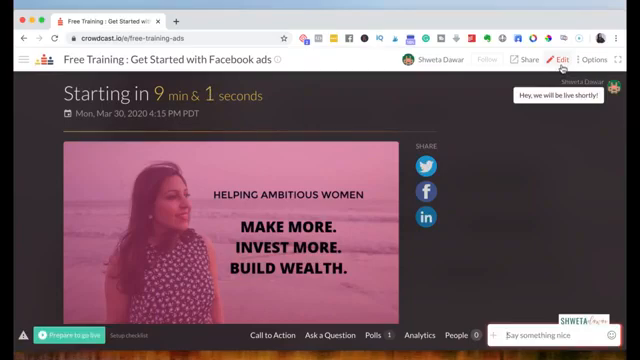
Reopen the event's Basic Info editor and look through its details.
click(560, 58)
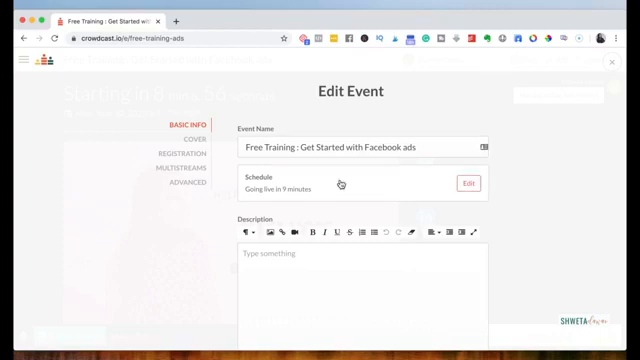
scroll(down, 3)
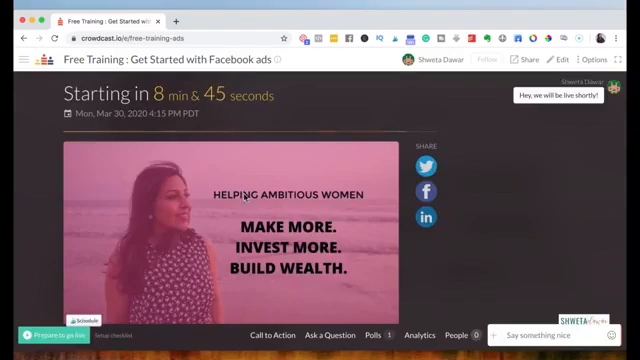
scroll(down, 3)
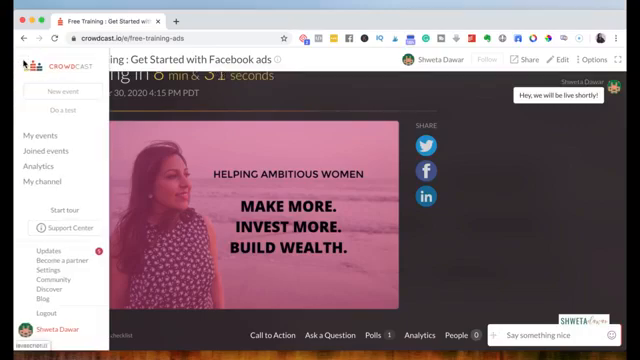
click(24, 132)
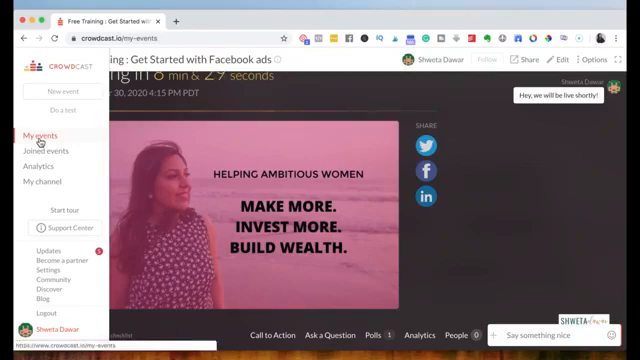
click(30, 132)
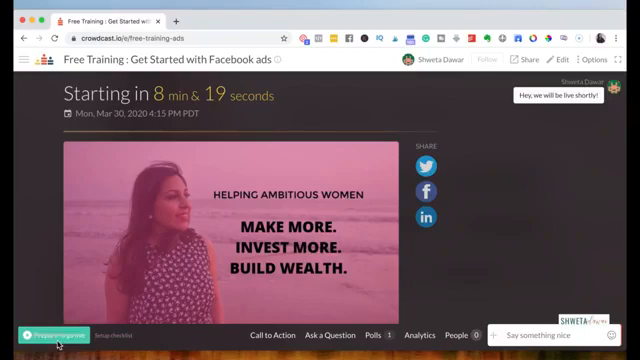
click(40, 330)
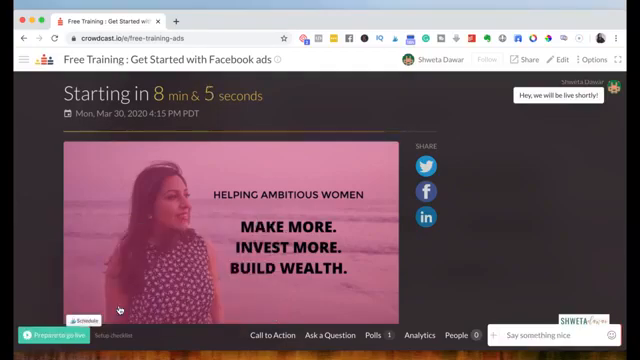
click(40, 330)
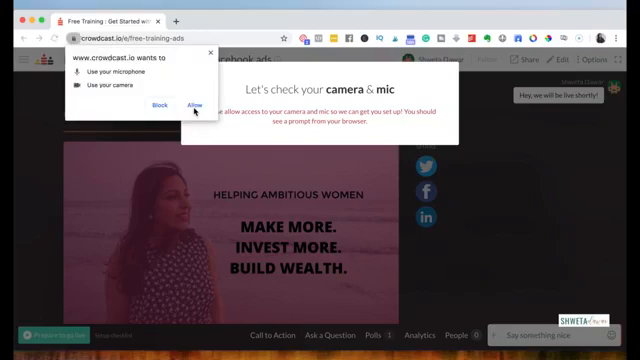
Allow camera and microphone access and save the camera & mic check to enter the green room.
click(196, 112)
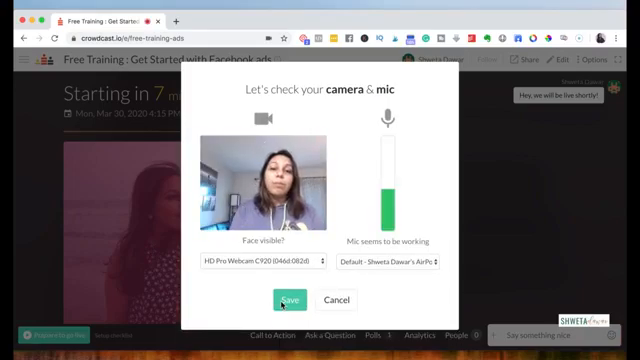
click(288, 300)
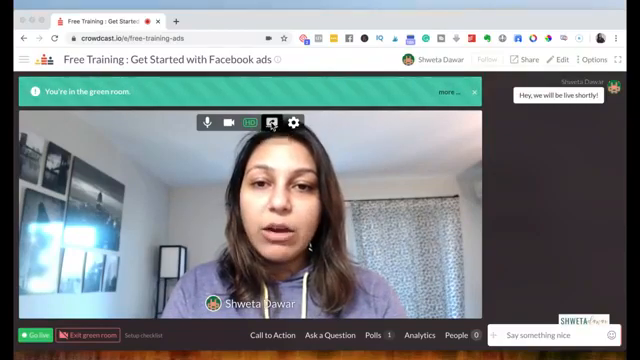
Start a screen share, cancel it, then cancel the camera & mic check to exit to the countdown page.
click(268, 124)
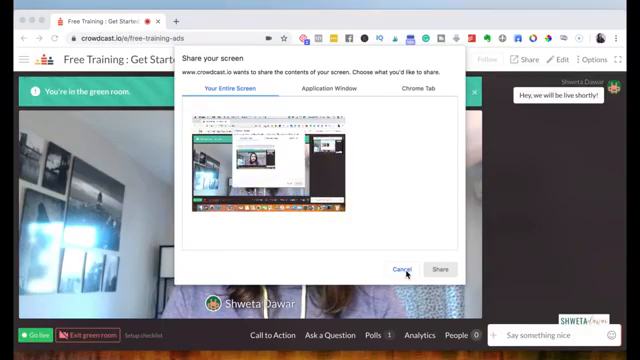
click(404, 268)
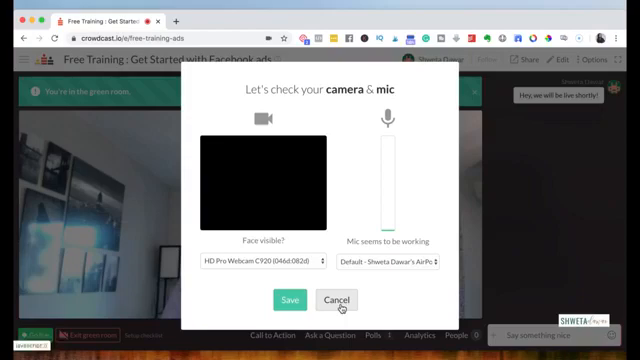
click(338, 300)
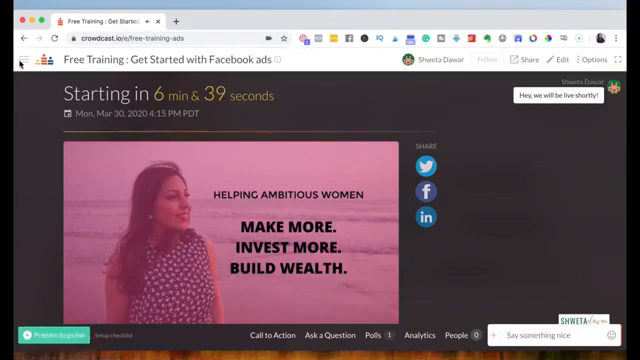
Go to My events and open the past event 'The Online Business Model > Digital Marketing'.
click(18, 58)
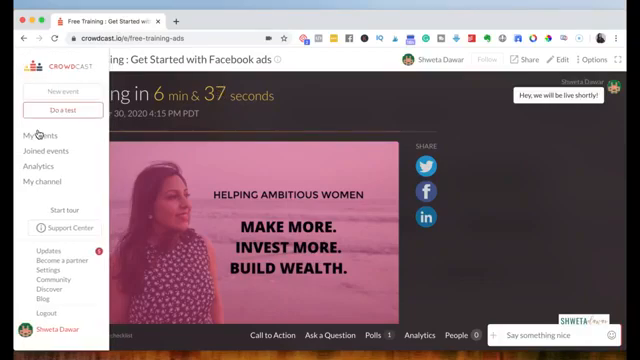
click(30, 132)
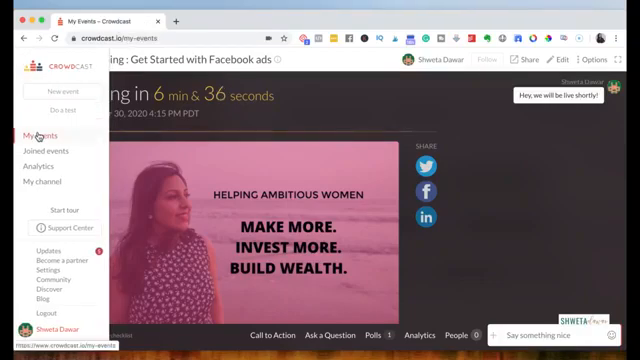
click(32, 130)
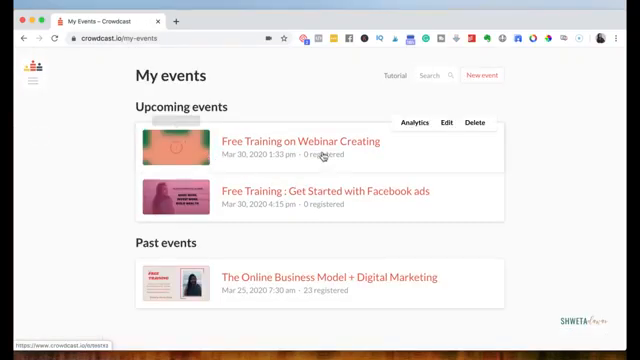
mouse_move(414, 168)
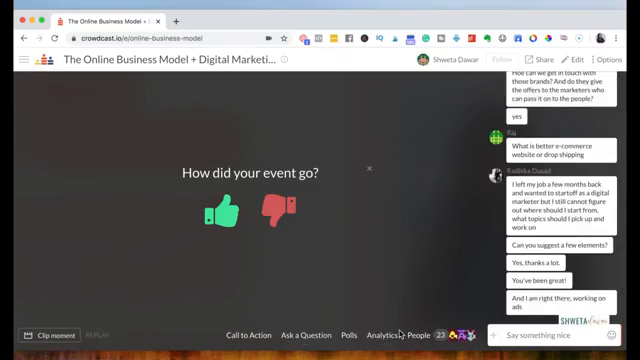
View the past event's basic analytics, close them, then bring up the event's Options list.
click(376, 332)
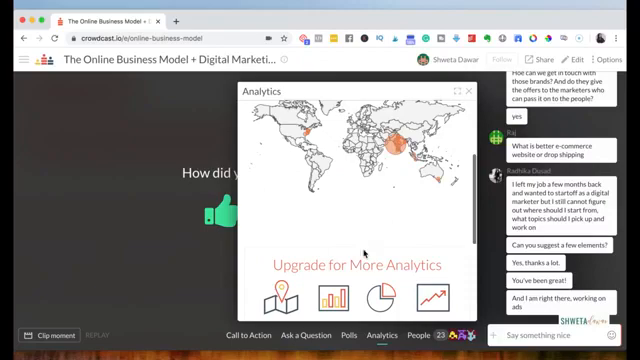
mouse_move(388, 150)
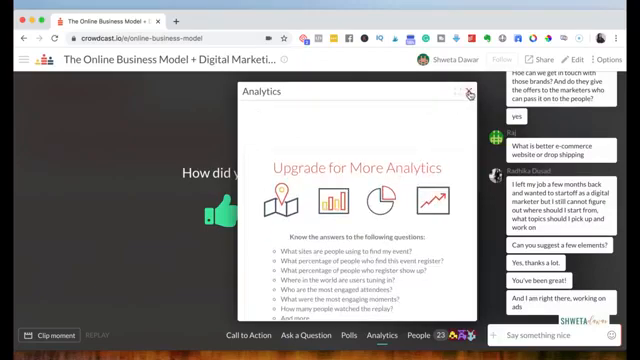
click(468, 92)
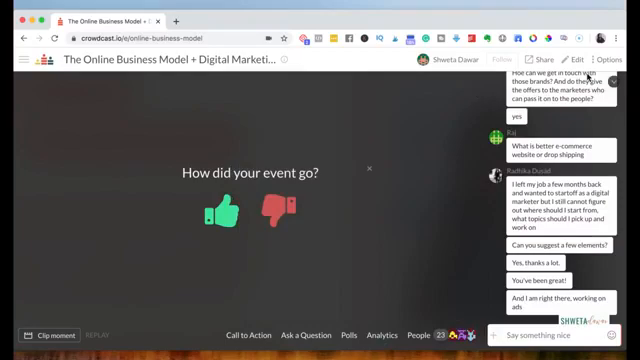
click(620, 56)
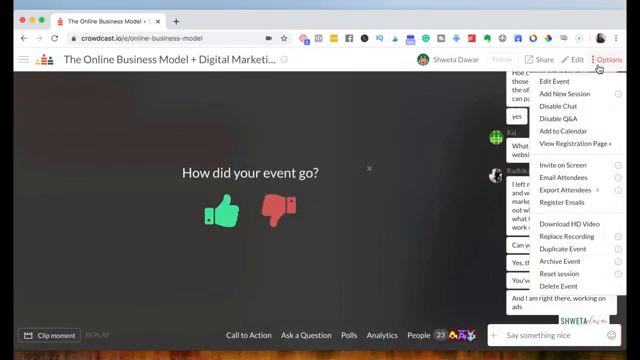
mouse_move(384, 184)
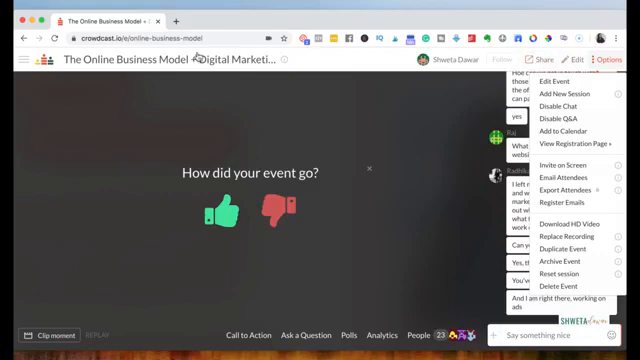
Return to My events, then go to the account Settings page listing the Starter and Lite plans.
click(20, 58)
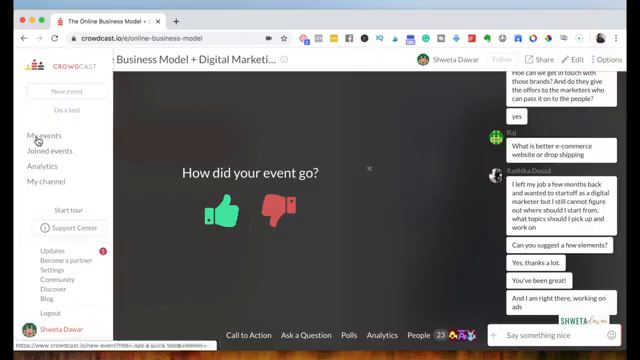
click(46, 132)
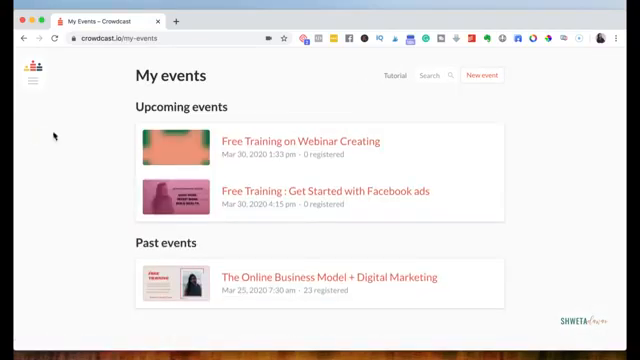
mouse_move(520, 110)
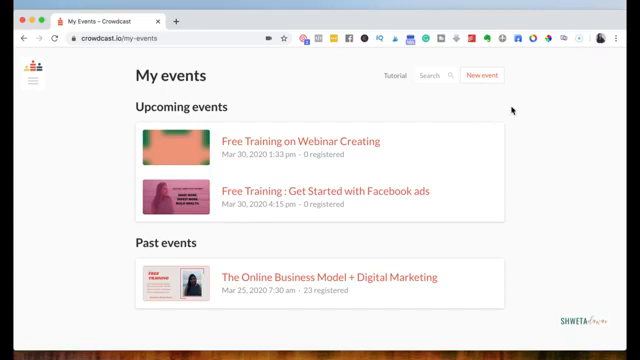
click(30, 76)
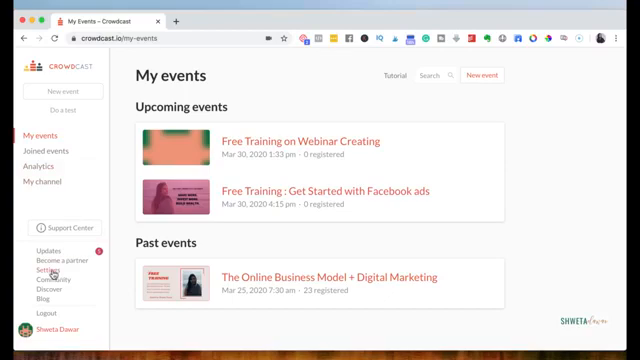
click(40, 272)
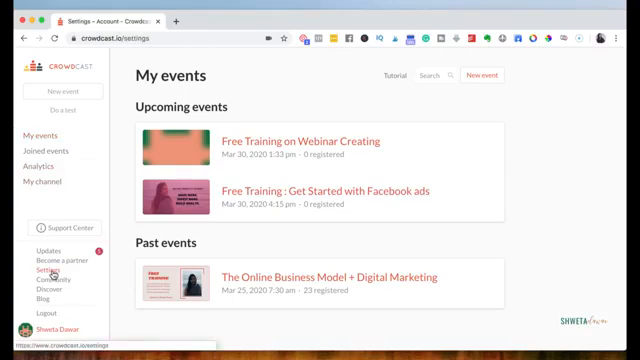
click(40, 268)
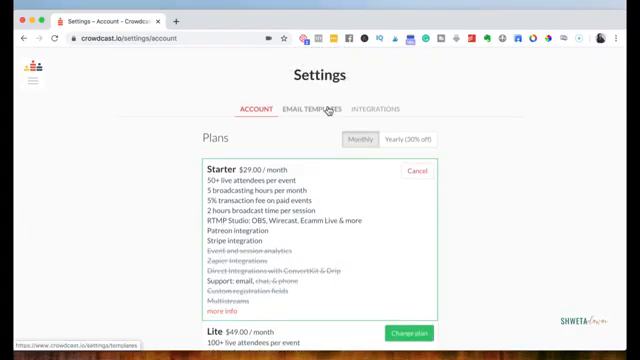
In Email Templates, preview the Registration Confirmation and Reminder emails for the training.
click(304, 108)
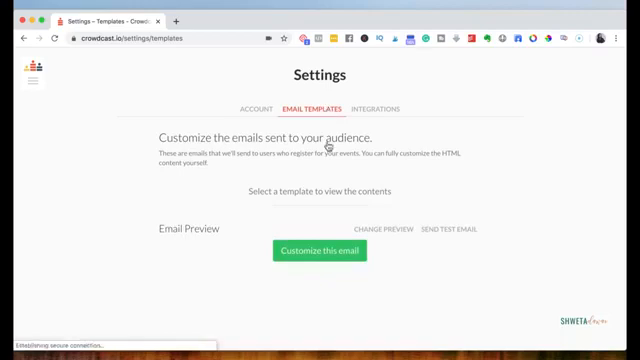
click(252, 82)
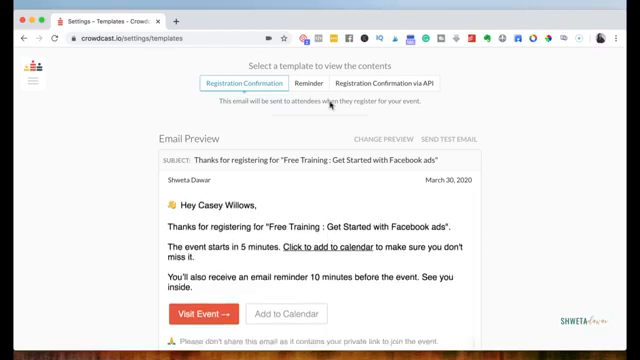
click(318, 80)
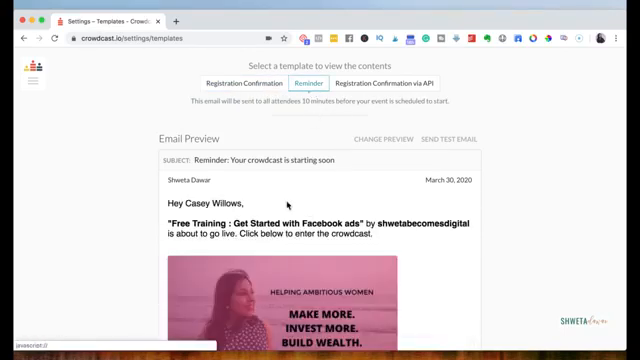
mouse_move(288, 240)
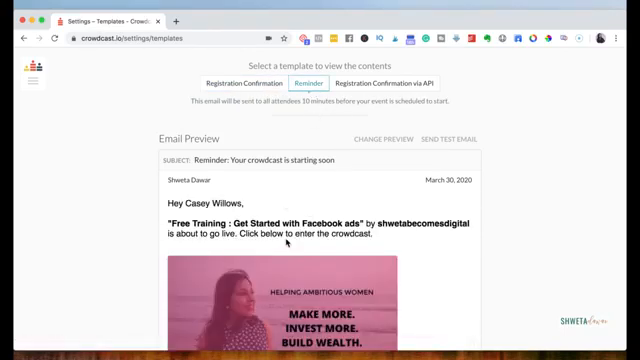
scroll(down, 3)
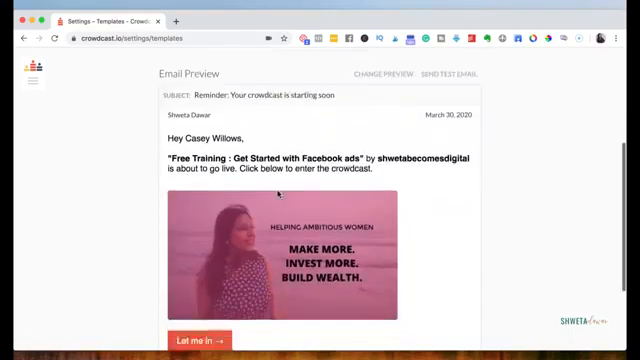
scroll(up, 3)
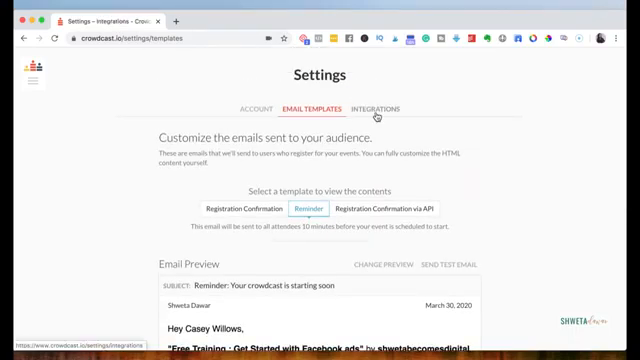
Show the Integrations list with Zapier, Stripe, Patreon, ConvertKit and Drip.
click(384, 108)
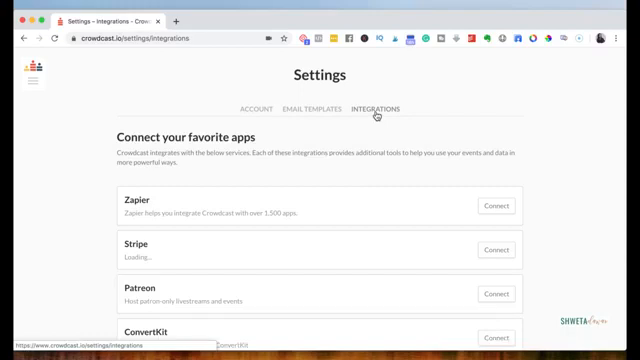
scroll(down, 3)
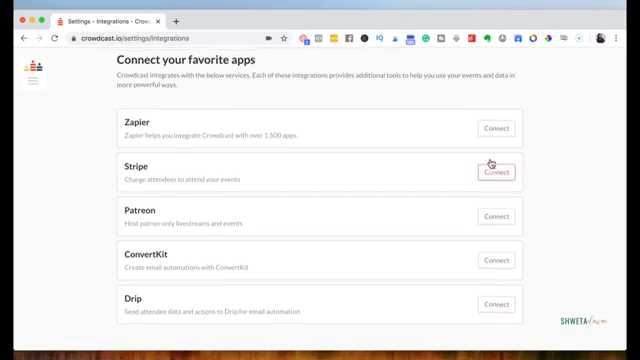
scroll(up, 3)
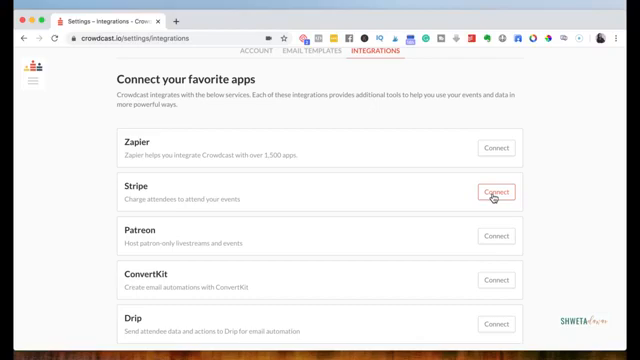
mouse_move(540, 76)
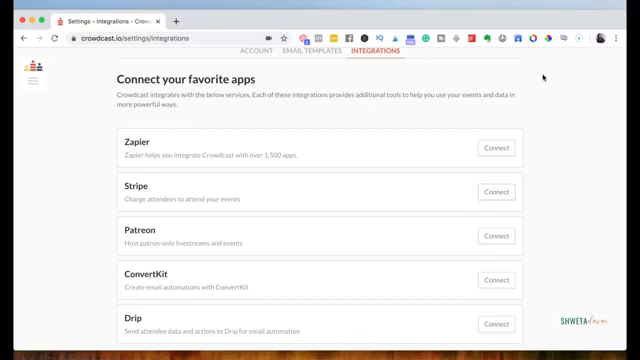
mouse_move(278, 8)
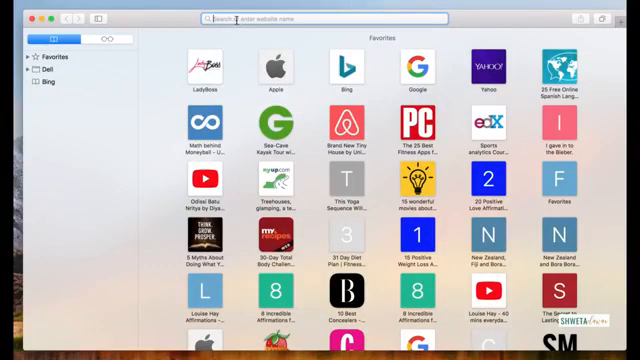
Enter 'crowd' in the address bar and load the suggested crowdcast.io address.
text(crowdcast.io/e/free-tra)
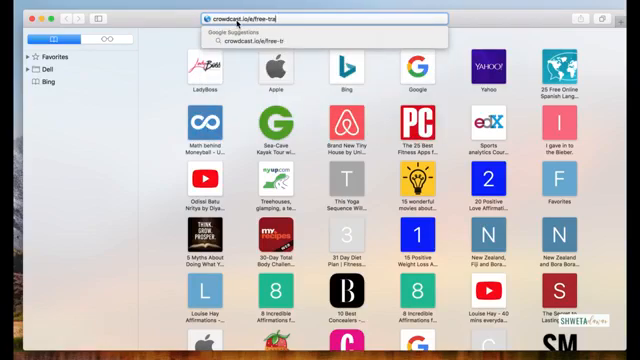
key(Return)
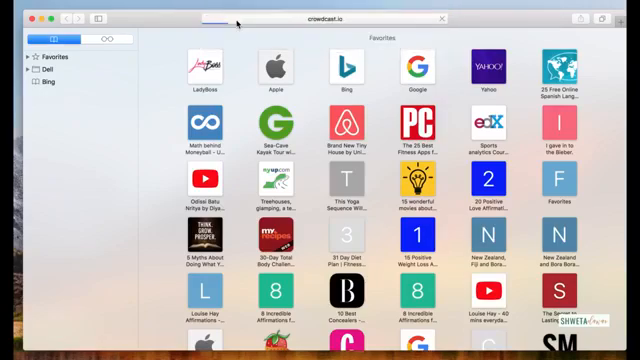